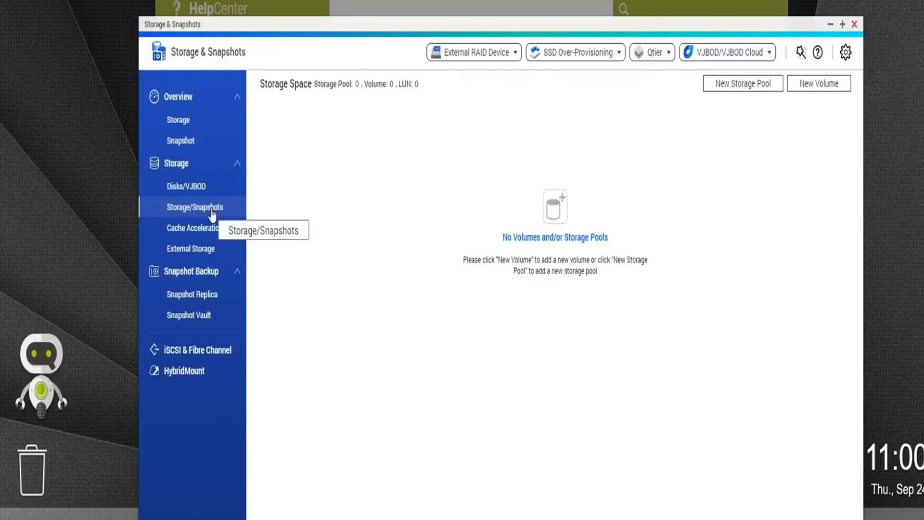
pyautogui.moveTo(560, 188)
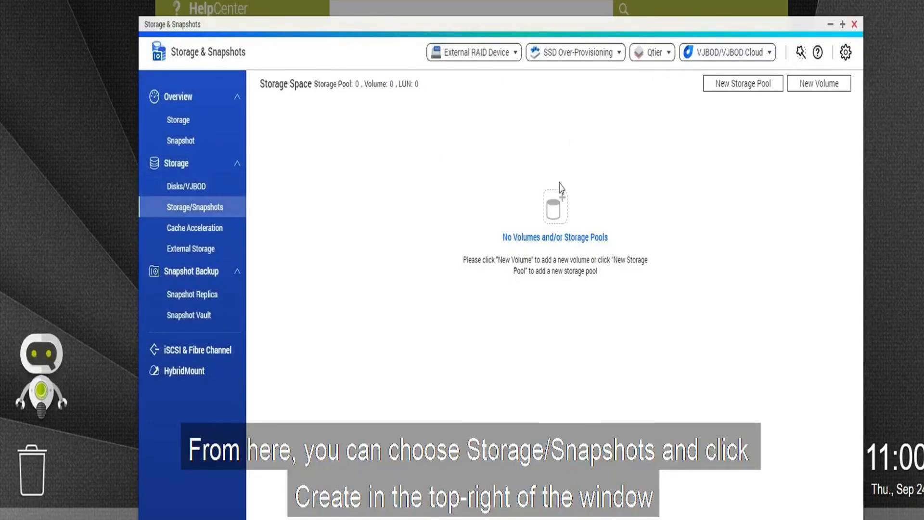
# Begin a new storage pool and advance past the wizard's Introduction to Select Disk(s) listing two HDDs.
pyautogui.click(742, 83)
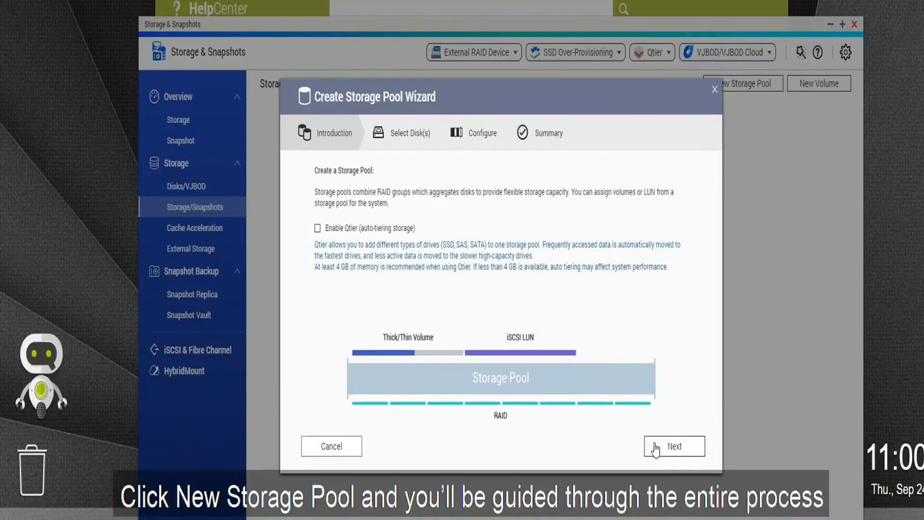
pyautogui.click(674, 446)
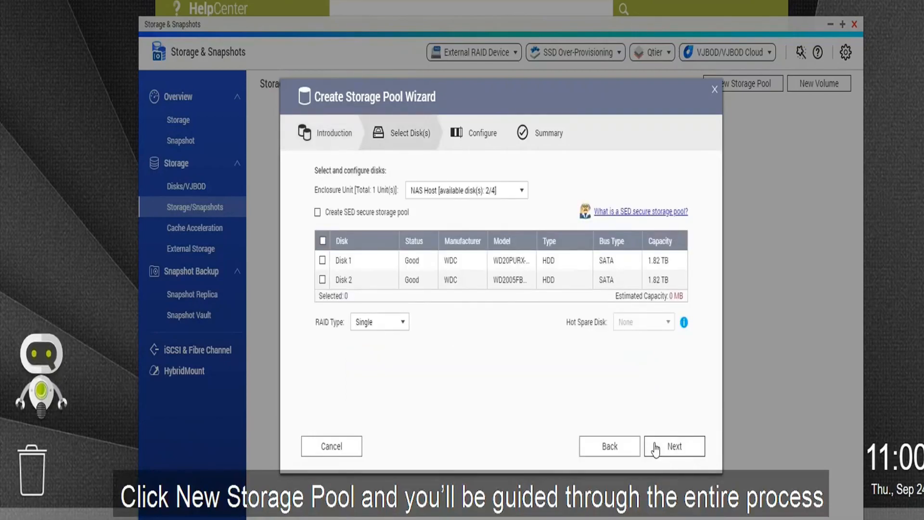